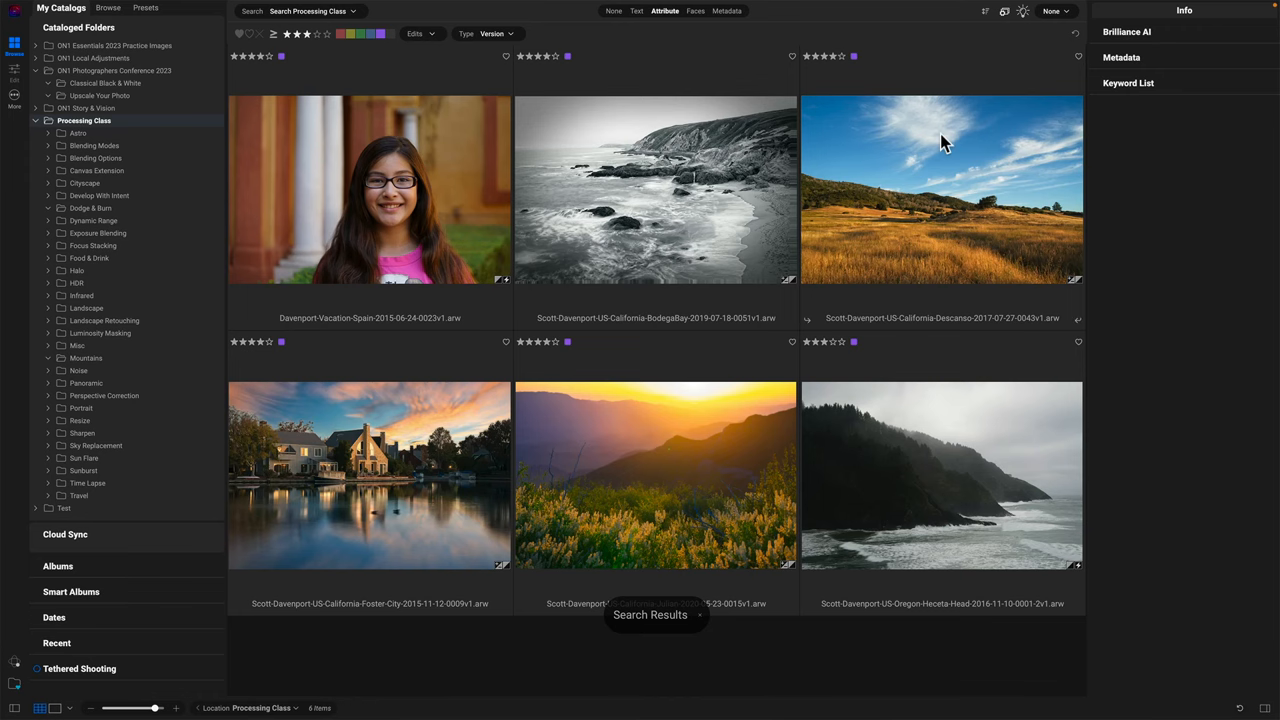
# - Open the Descanso golden grassland photo full-size and show its Levels colour histogram
pyautogui.doubleClick(940, 188)
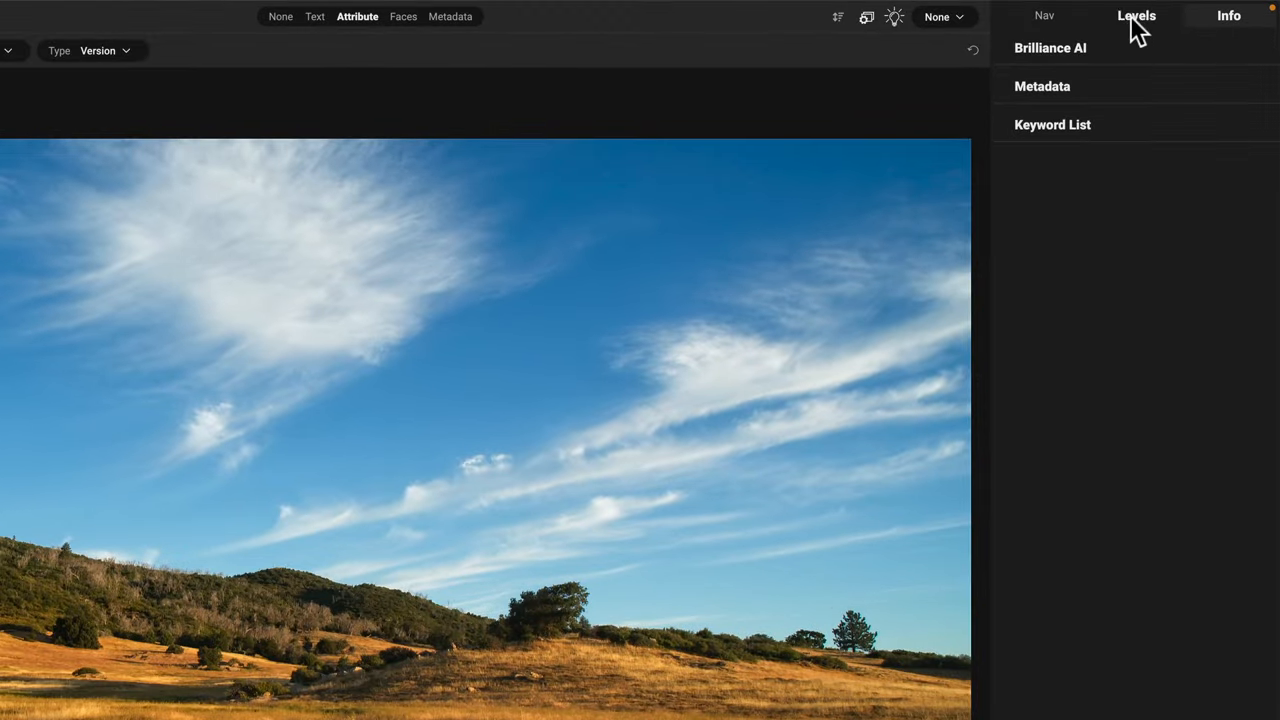
pyautogui.click(1136, 16)
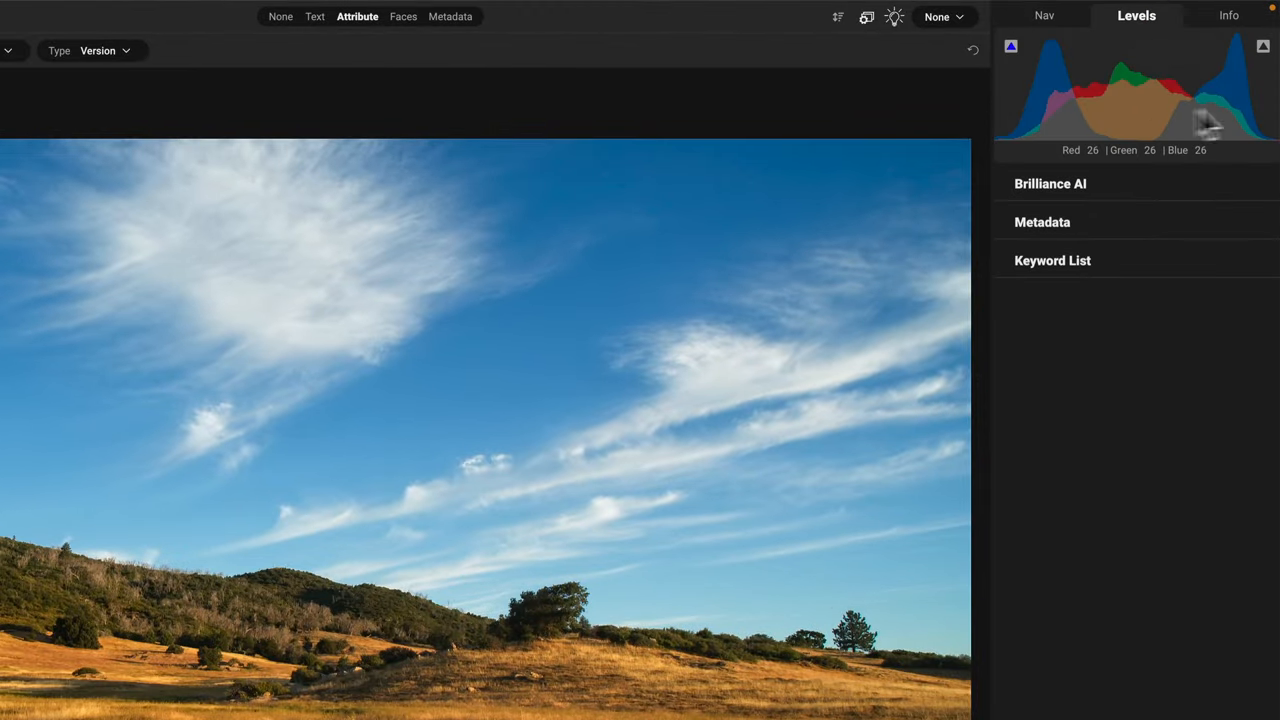
pyautogui.moveTo(1160, 140)
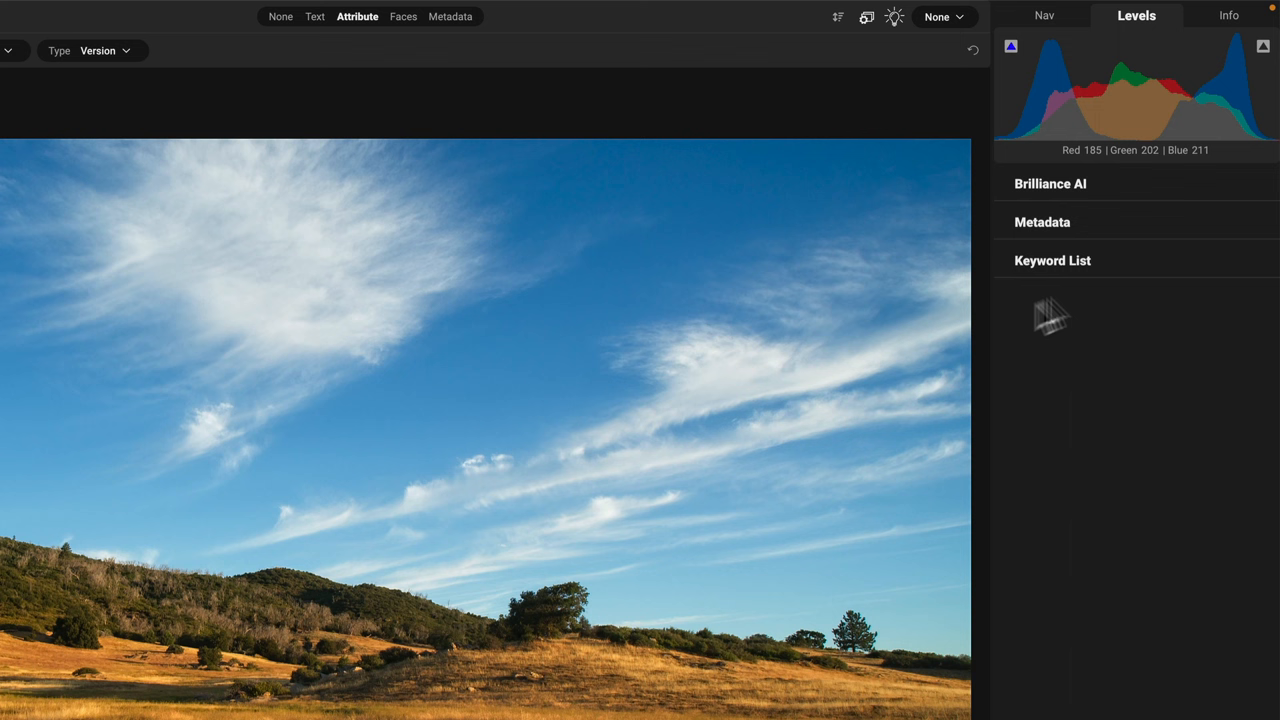
pyautogui.moveTo(1100, 196)
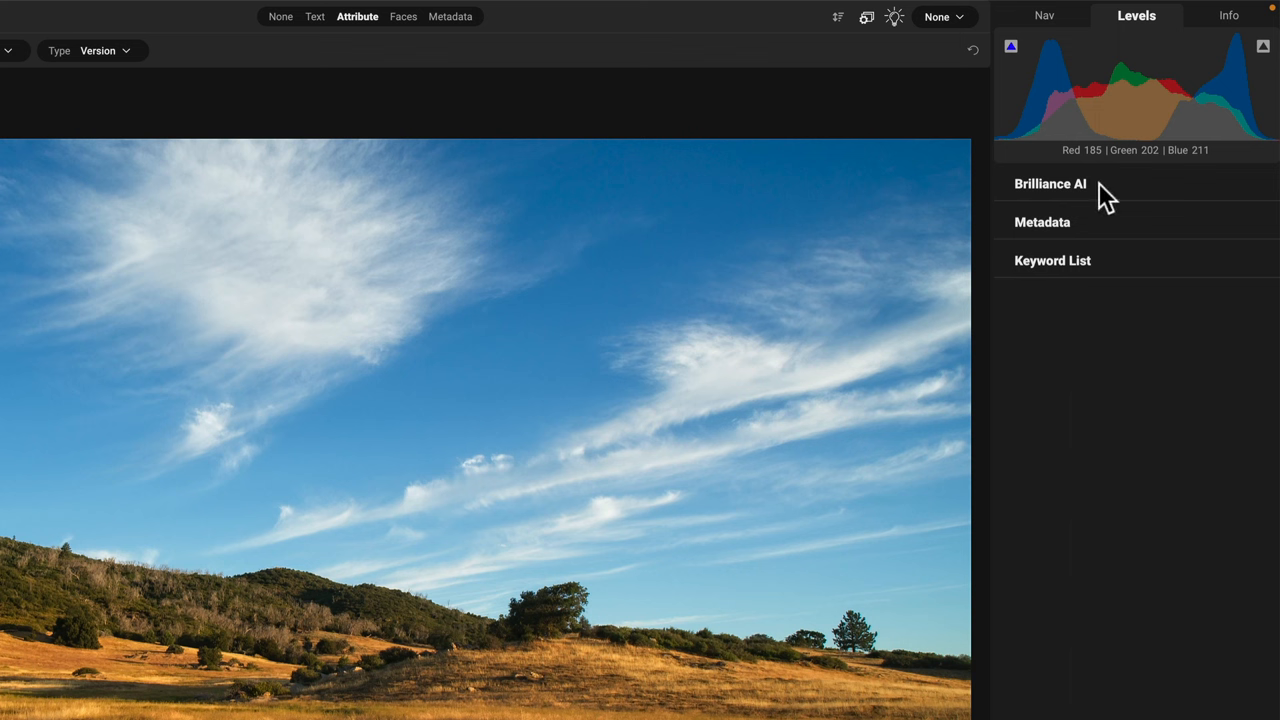
# - Expand Brilliance AI and reveal its Method, White Balance, NoNoise AI and Retouch Large Faces options
pyautogui.click(1050, 184)
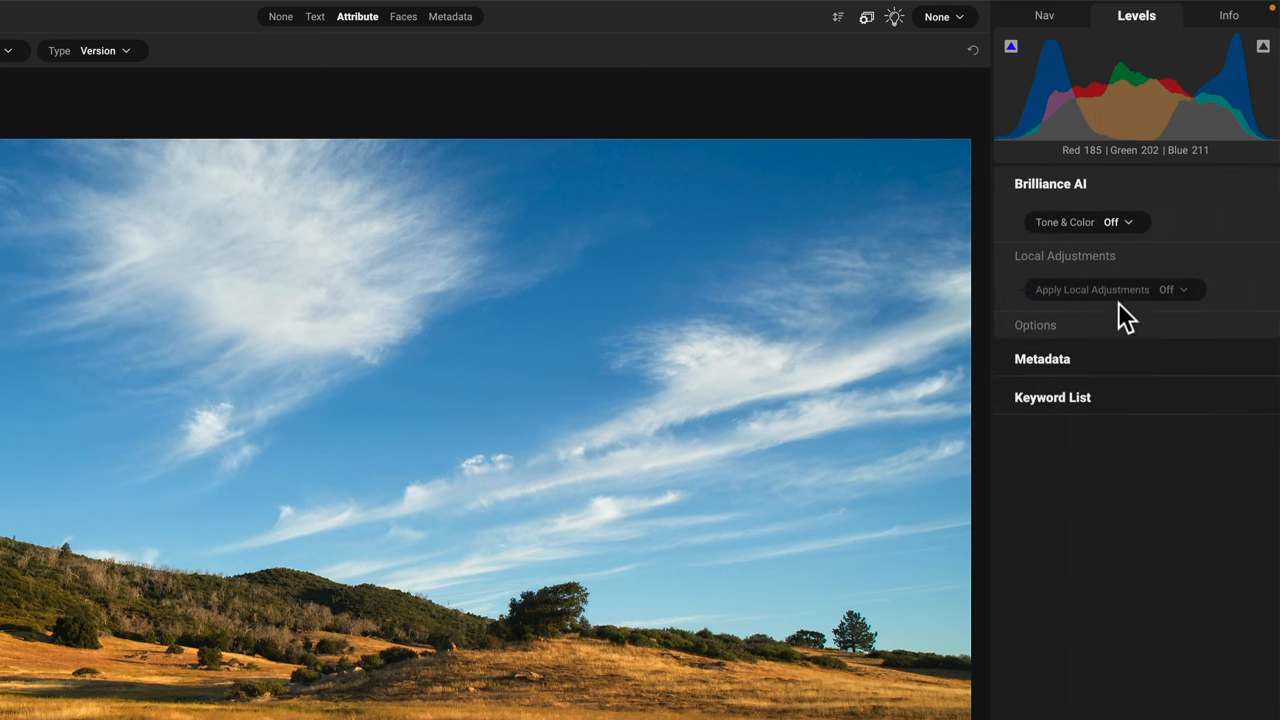
pyautogui.moveTo(1078, 284)
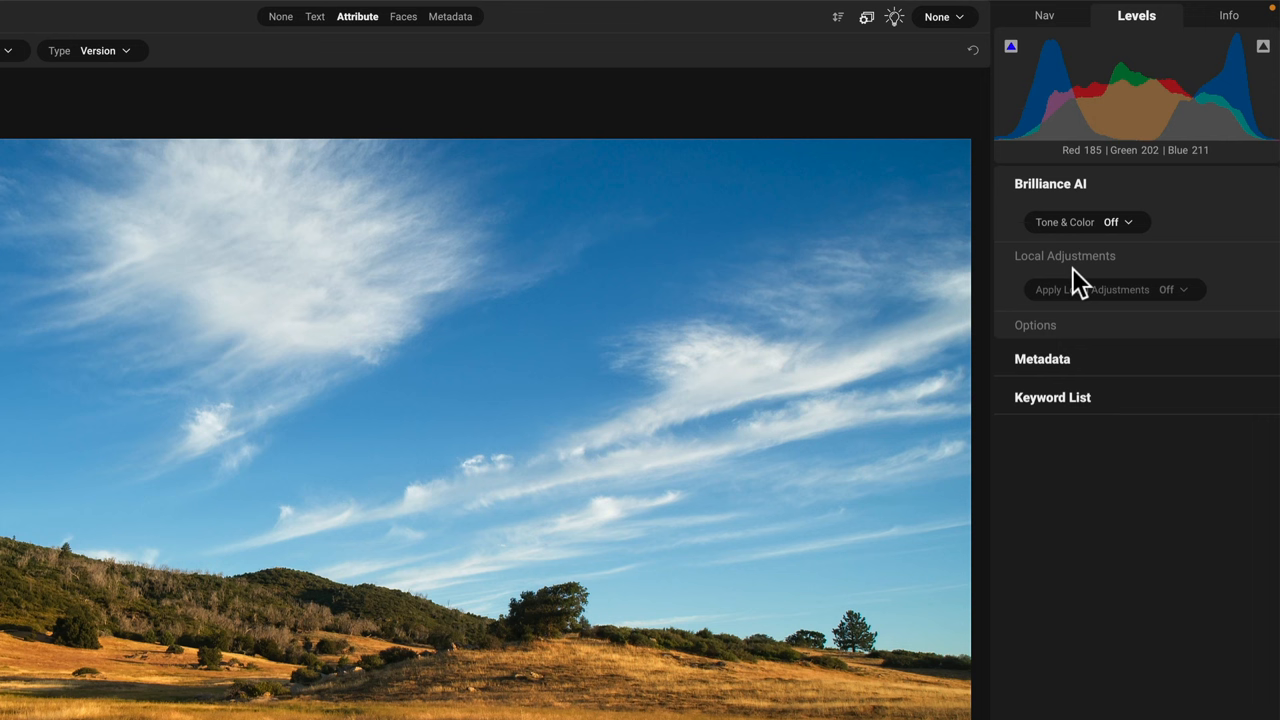
pyautogui.moveTo(1058, 264)
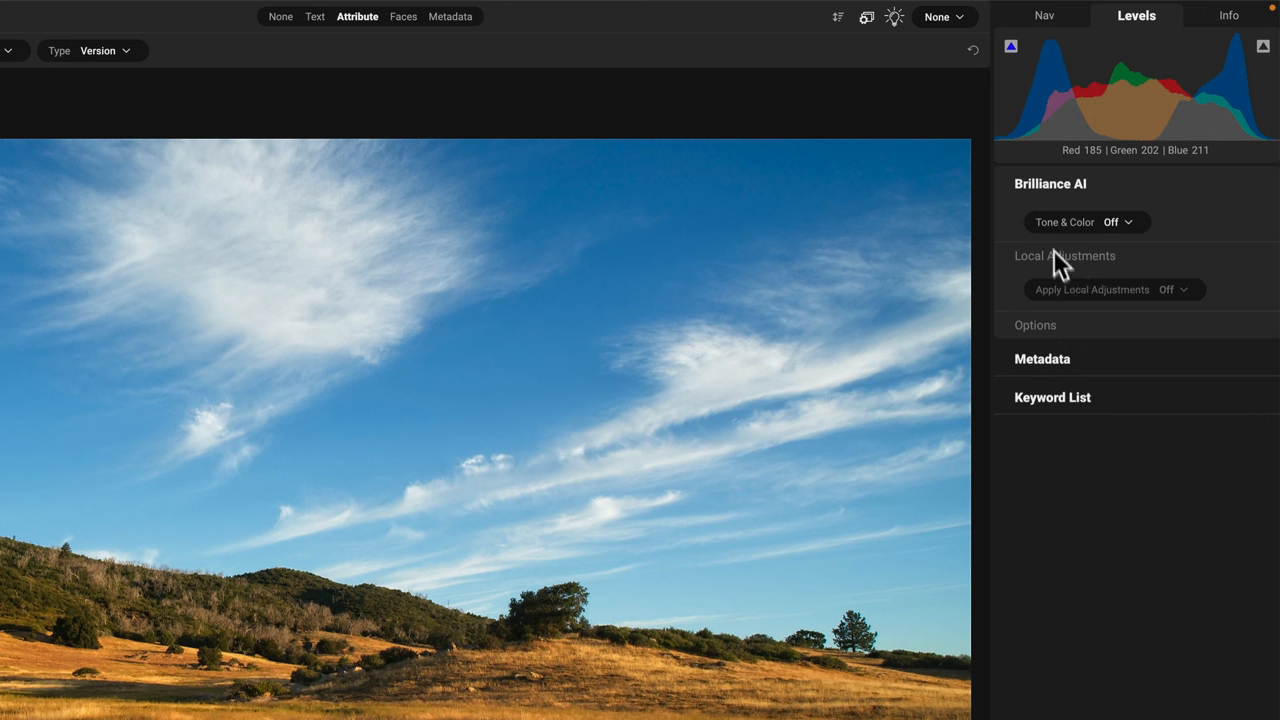
pyautogui.moveTo(1062, 304)
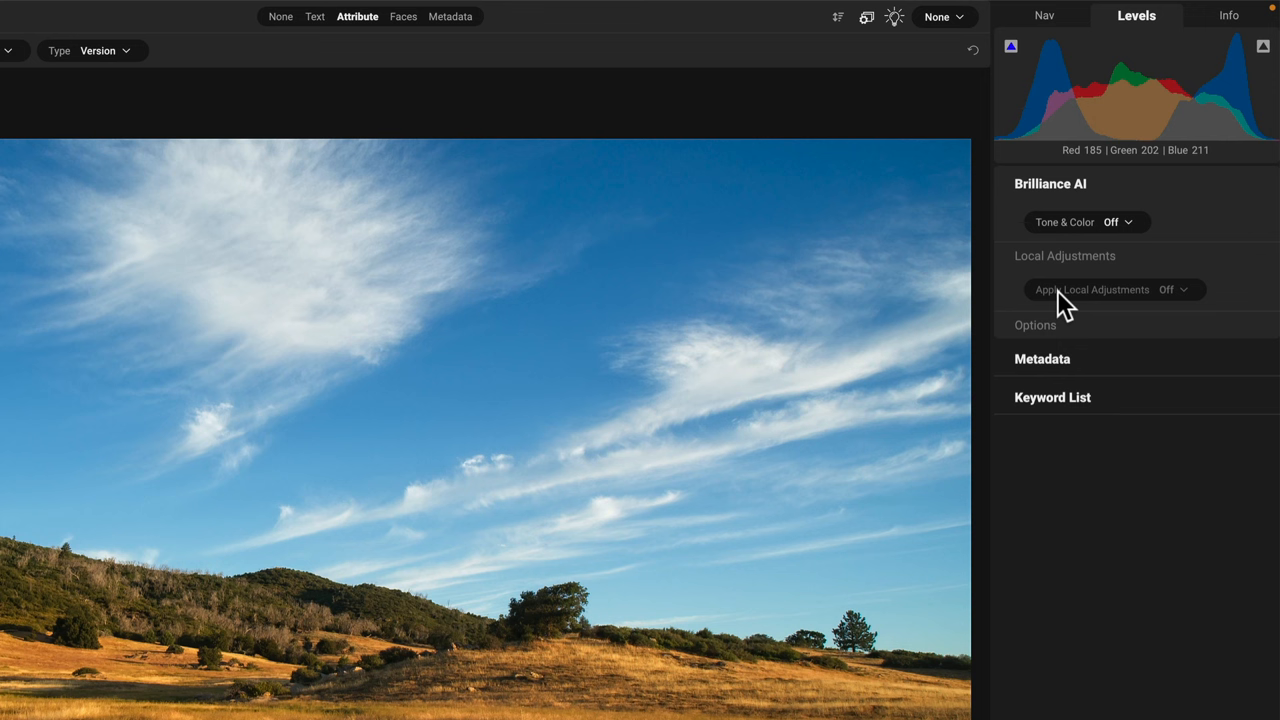
pyautogui.click(1036, 324)
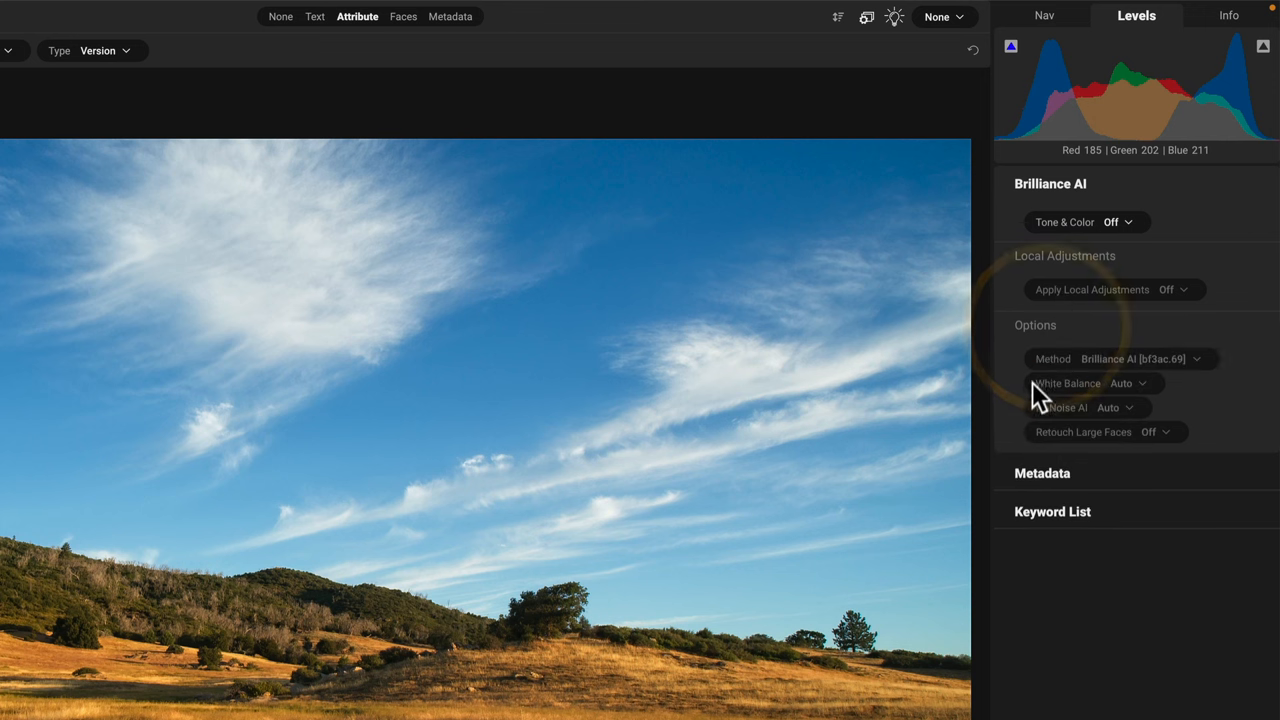
pyautogui.moveTo(1040, 448)
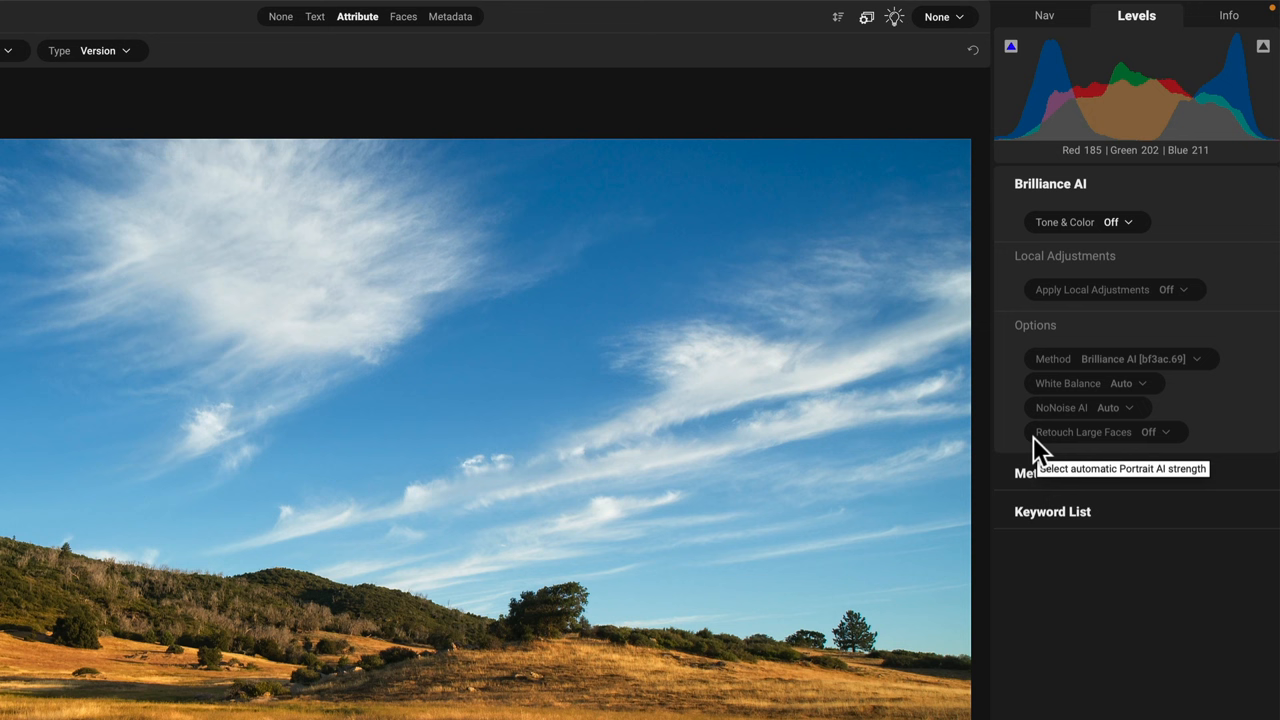
pyautogui.moveTo(1130, 232)
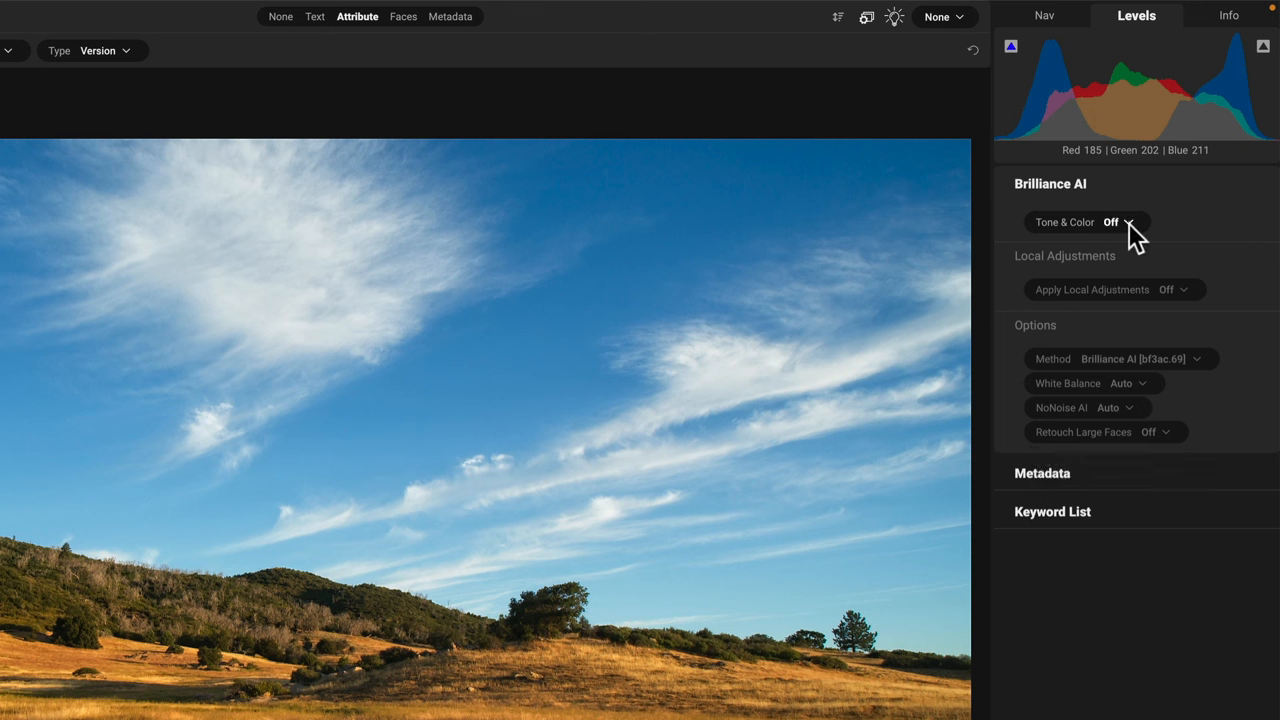
pyautogui.moveTo(1090, 456)
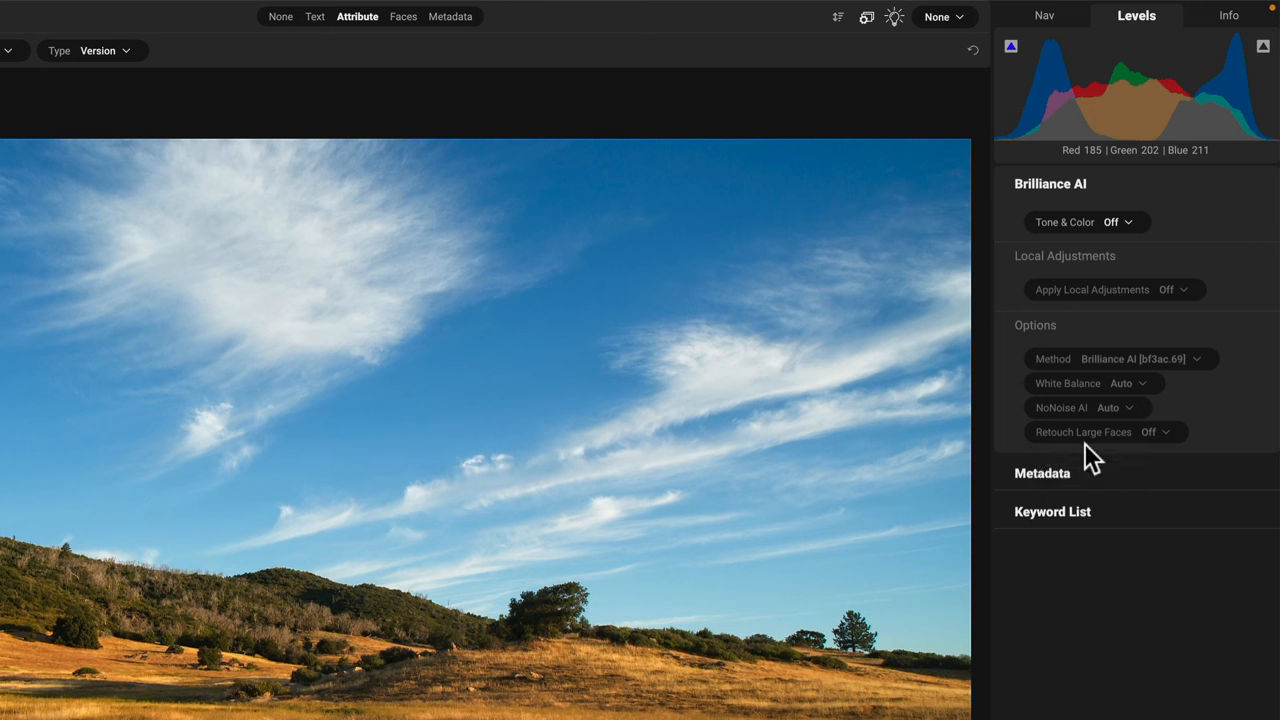
pyautogui.moveTo(1018, 404)
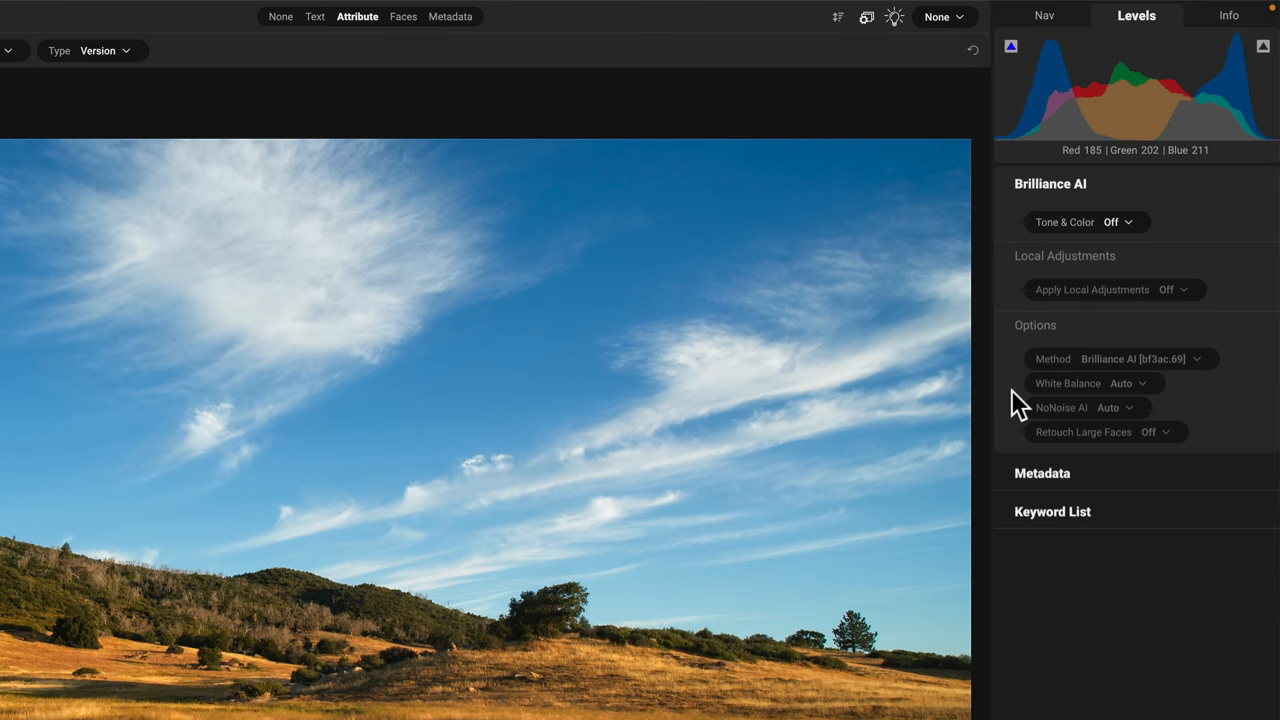
pyautogui.moveTo(1016, 240)
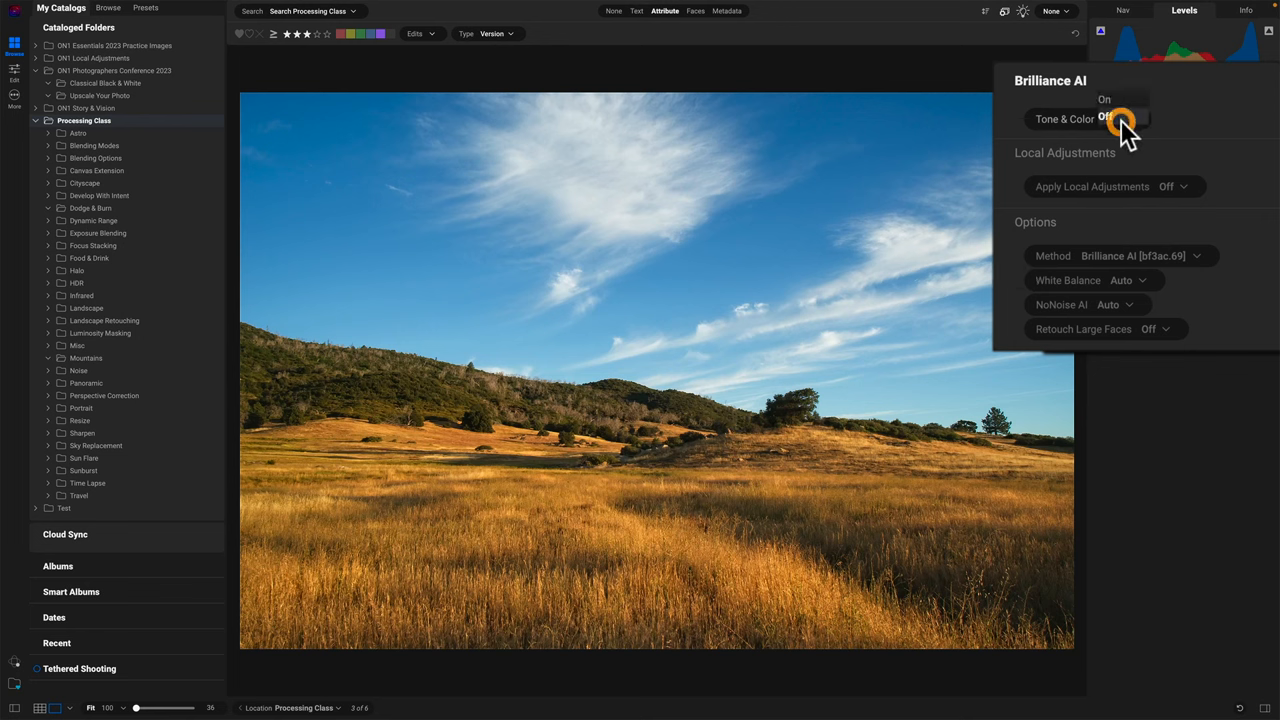
# - Turn Brilliance AI Tone & Color on and set Apply Local Adjustments to On
pyautogui.click(1120, 120)
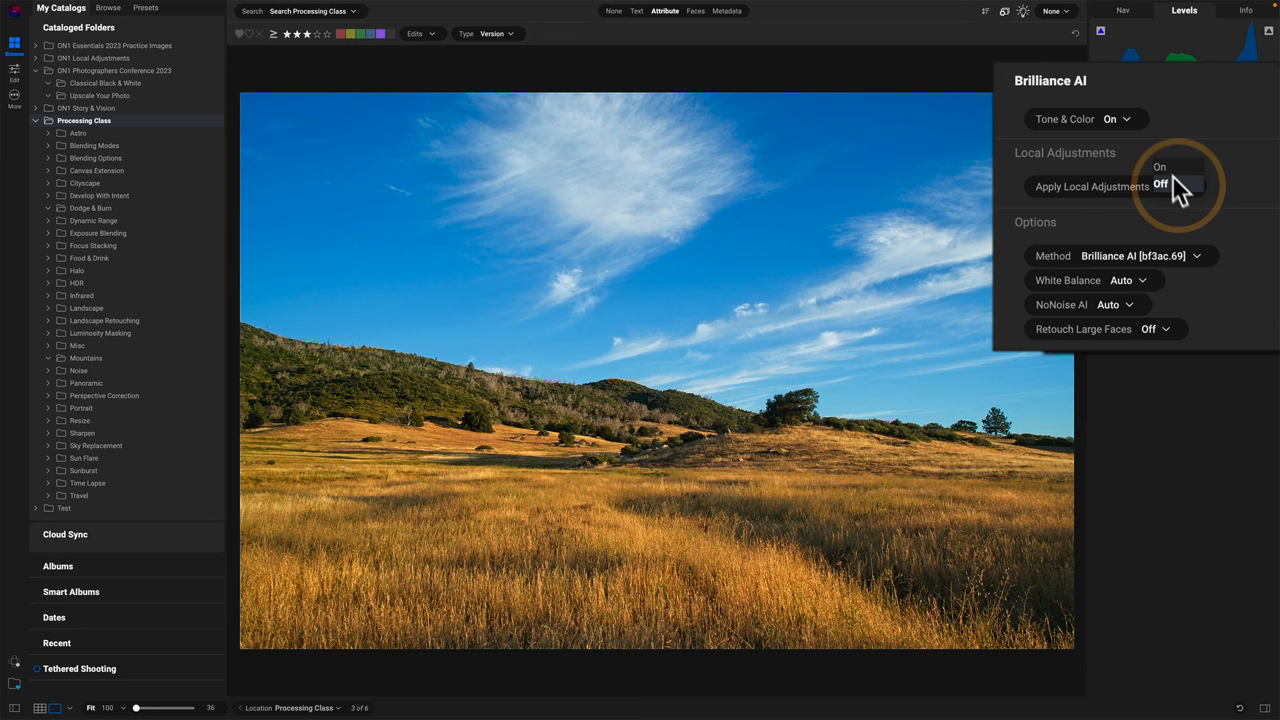
pyautogui.click(1160, 168)
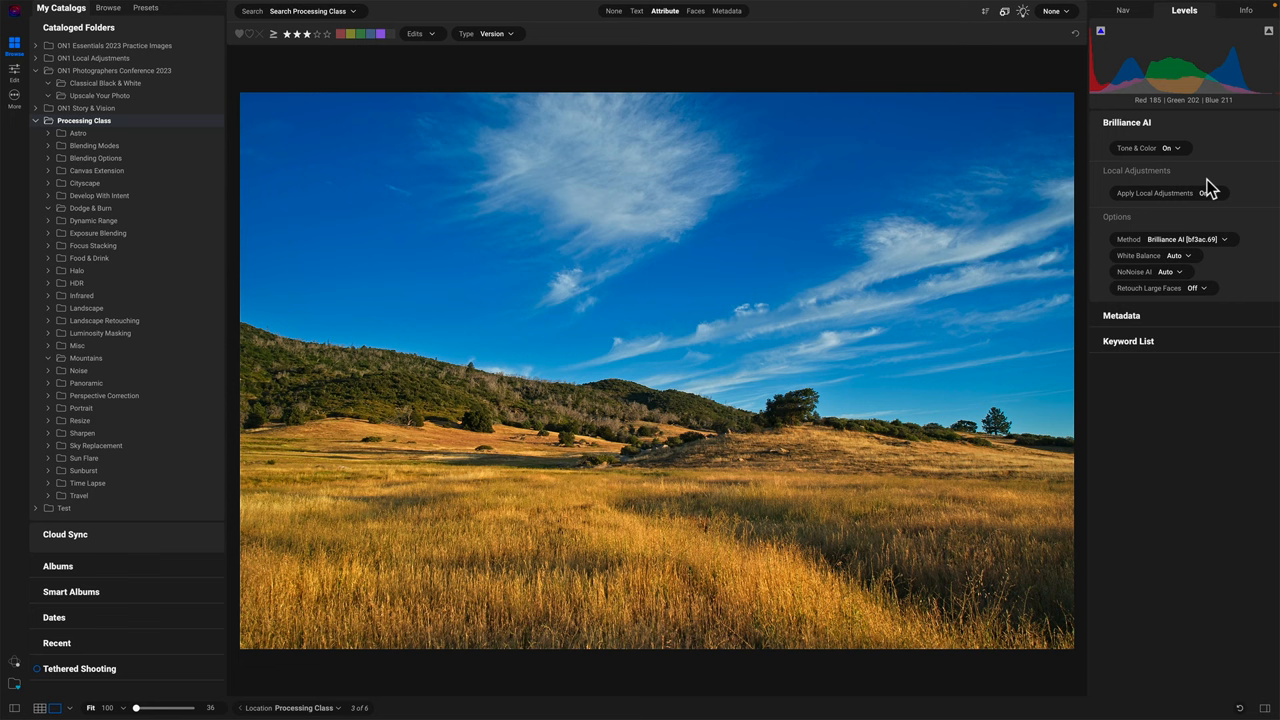
# - Toggle Tone & Color off then back on to compare, keeping the richer sky
pyautogui.click(1170, 148)
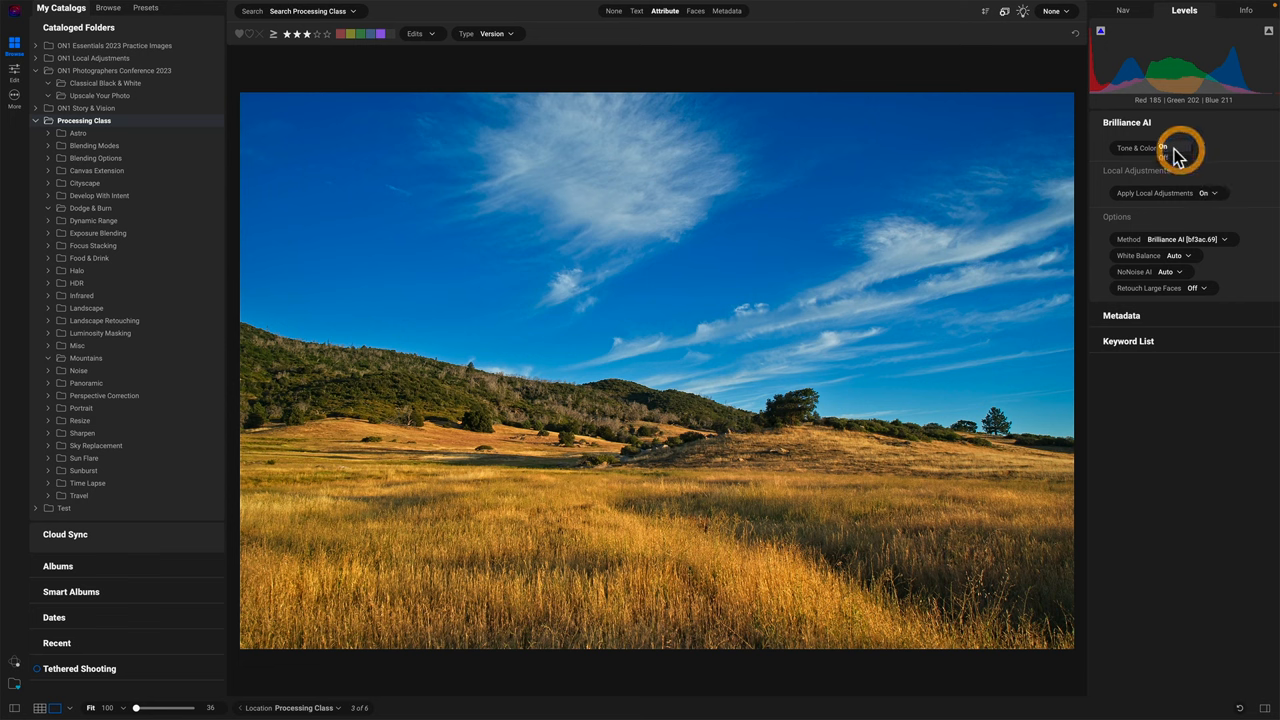
pyautogui.click(1170, 148)
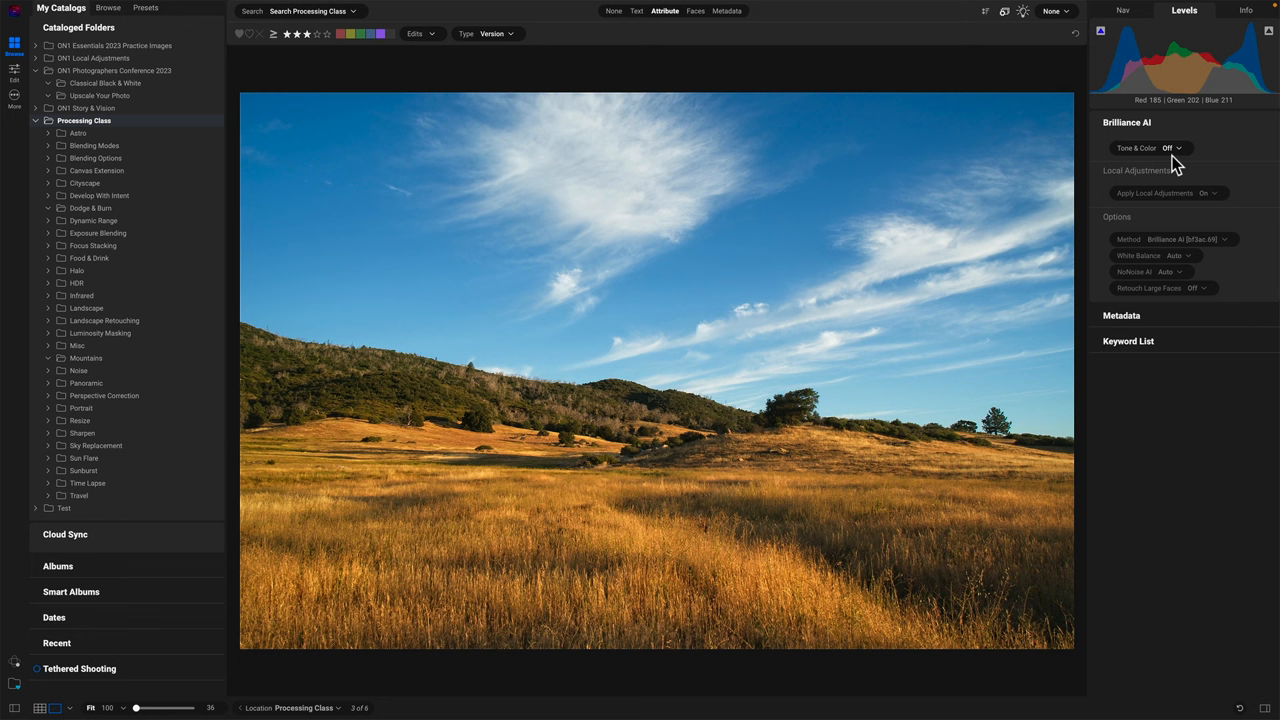
pyautogui.moveTo(1182, 160)
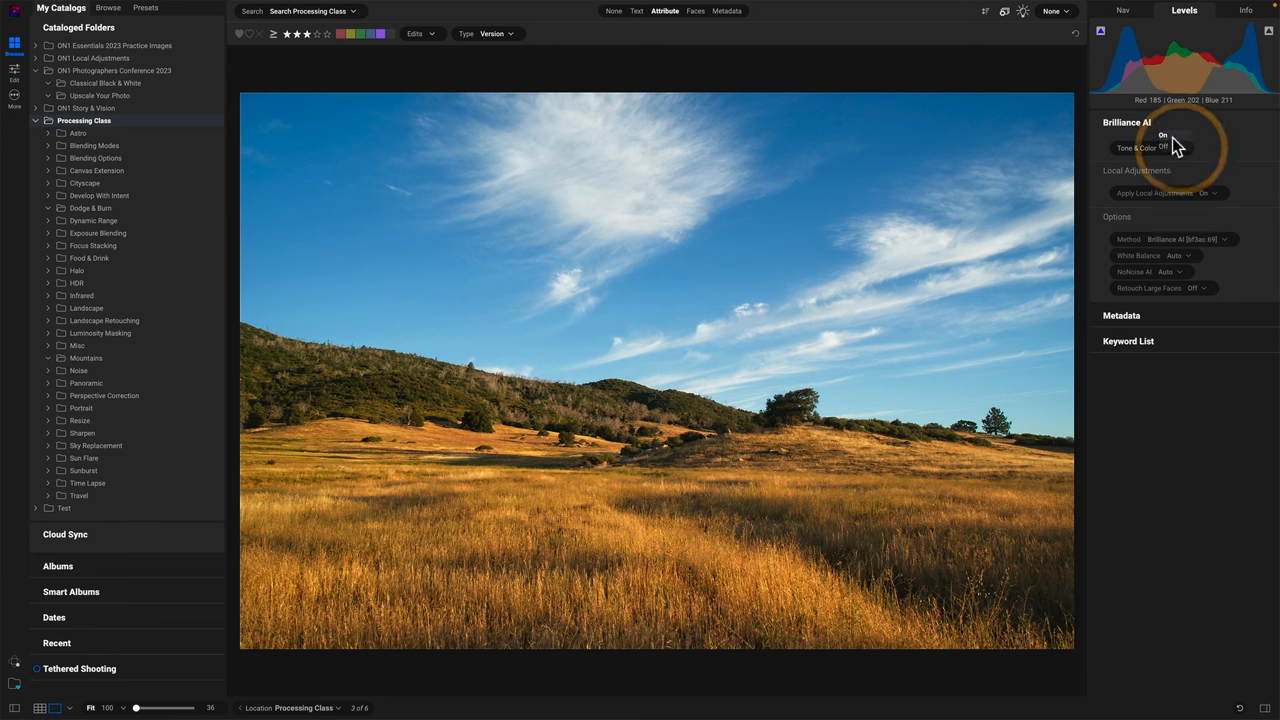
pyautogui.click(1170, 148)
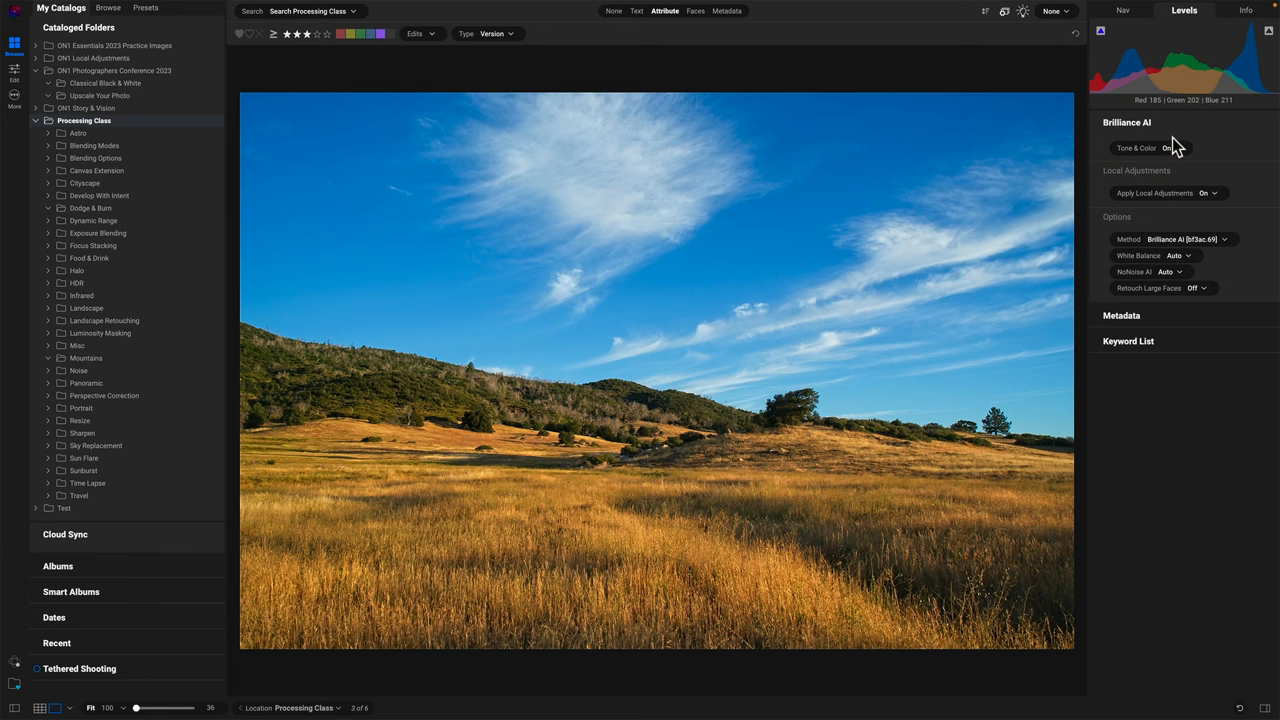
pyautogui.moveTo(1130, 224)
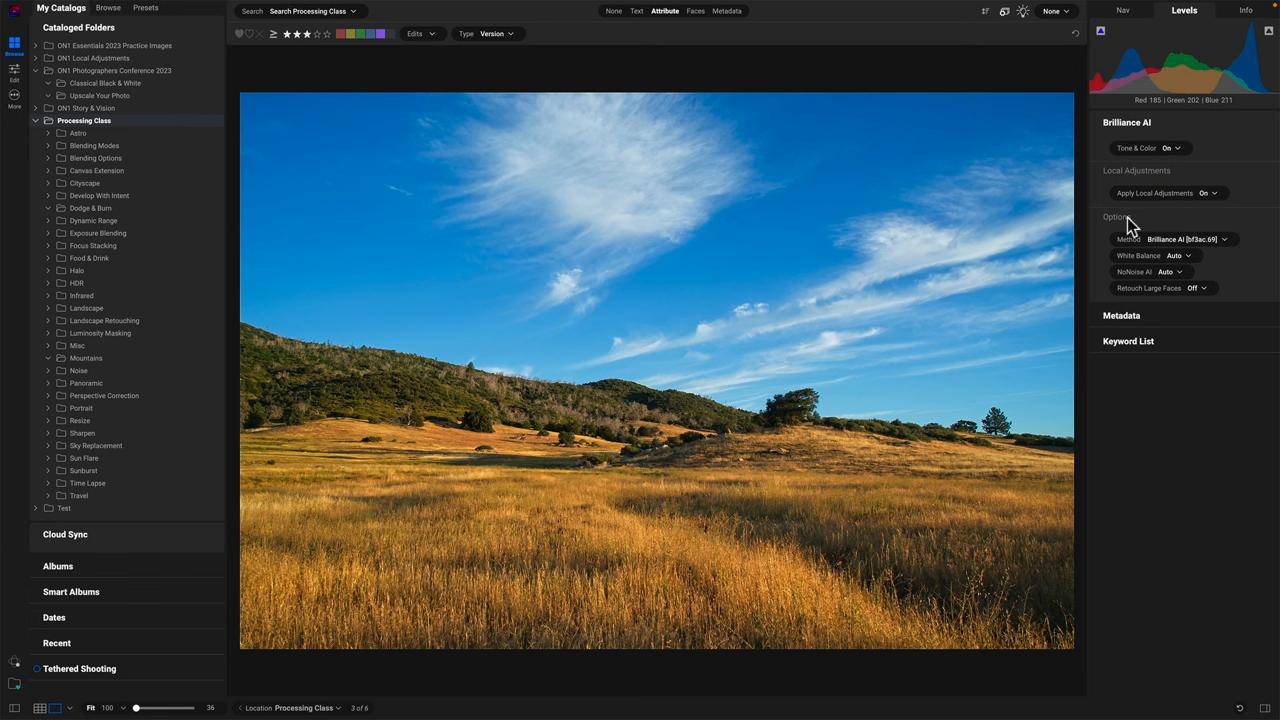
pyautogui.moveTo(1144, 296)
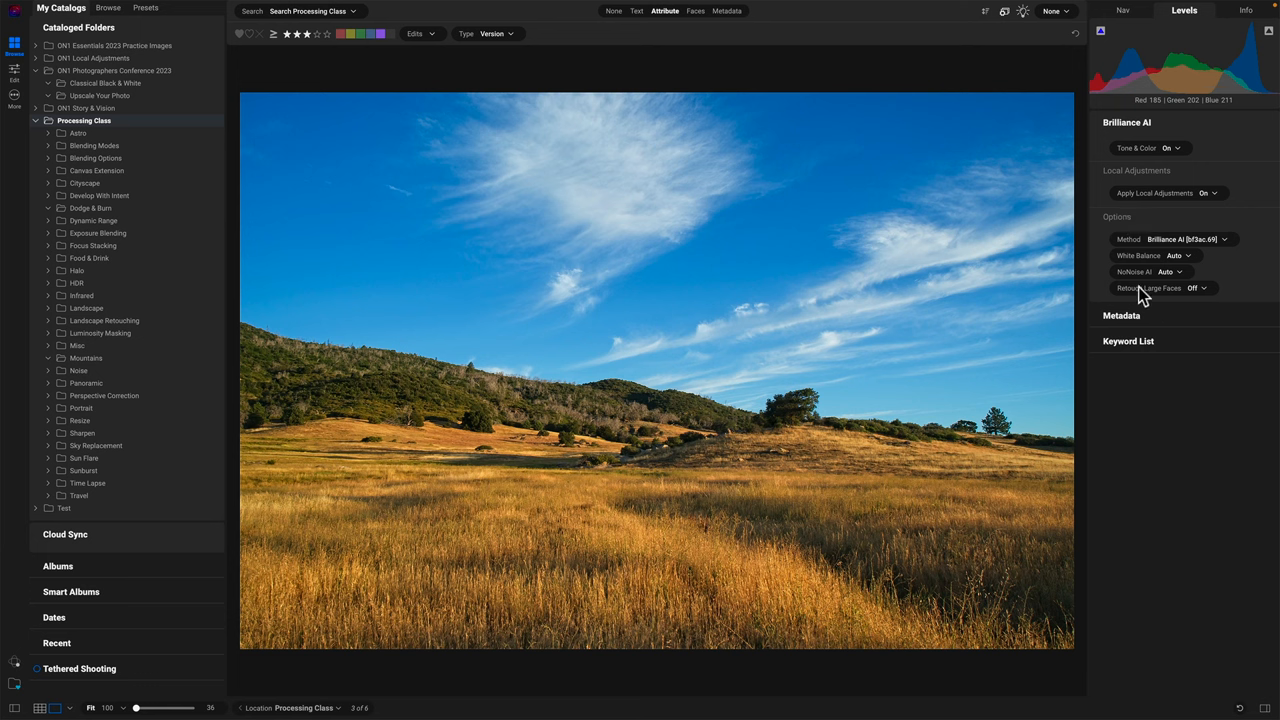
pyautogui.moveTo(1144, 318)
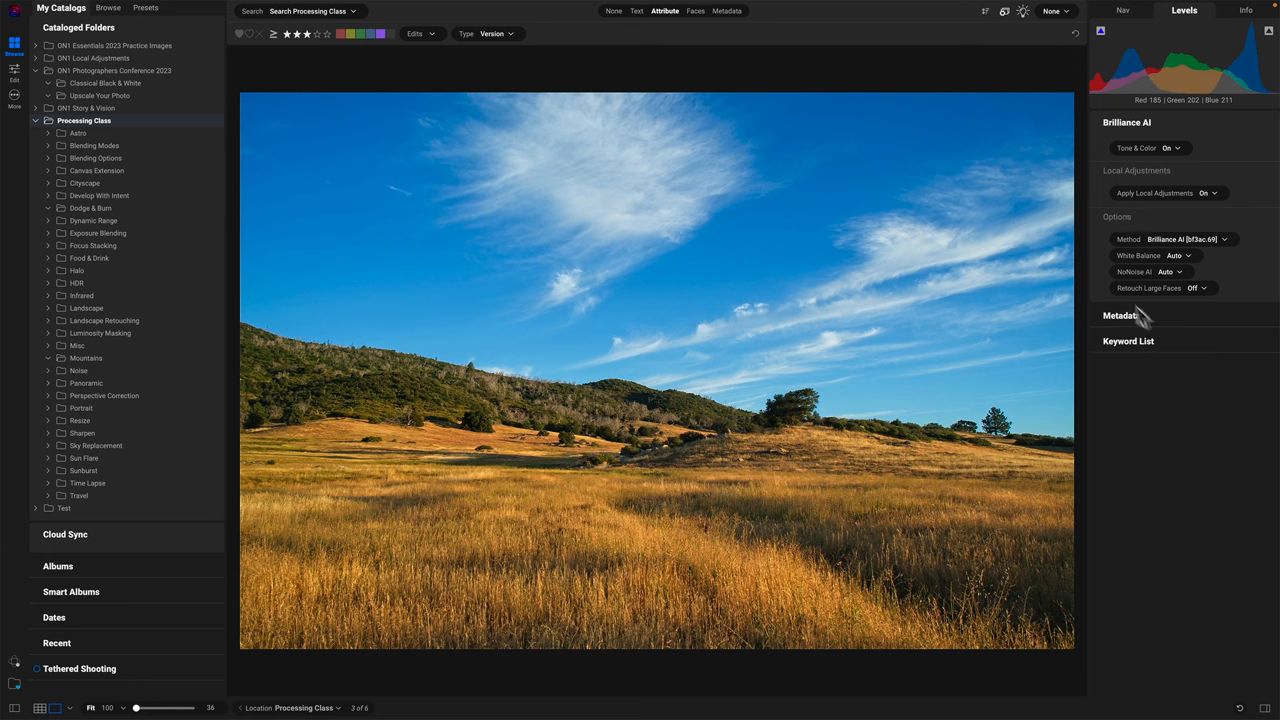
pyautogui.moveTo(1120, 224)
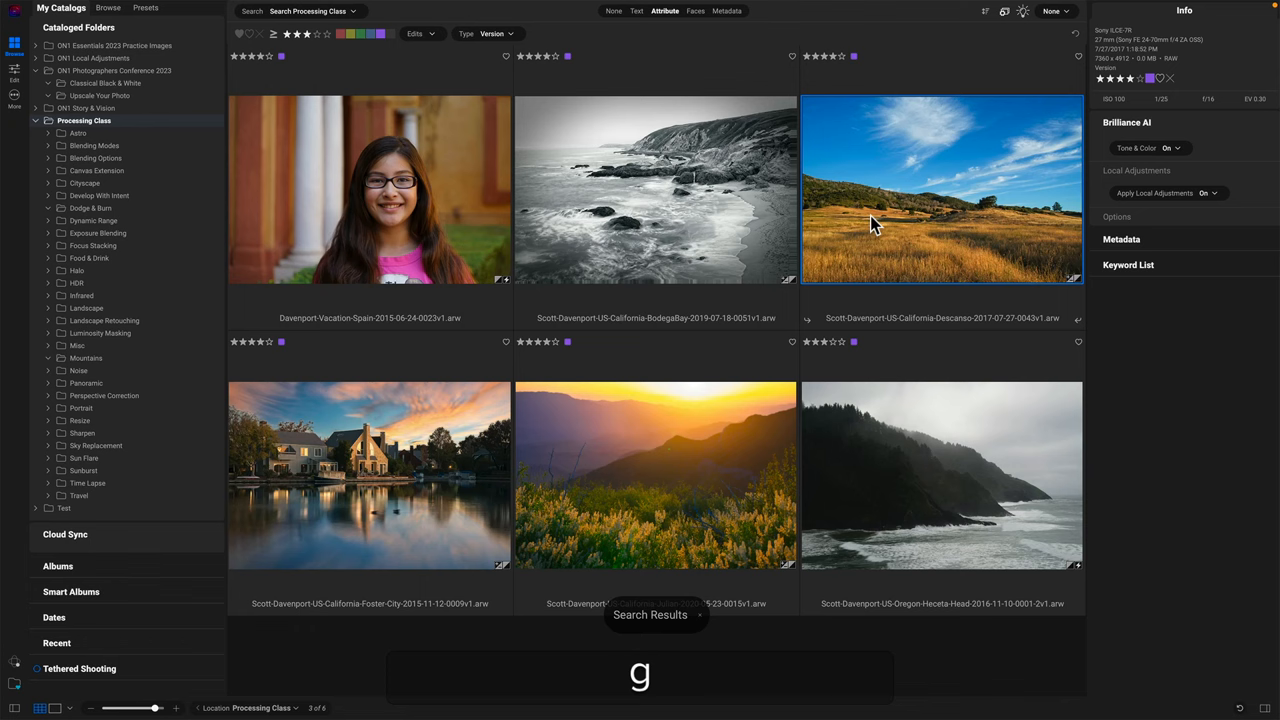
# - Open the Oregon coast photo, turn Brilliance AI Tone & Color on, and show the Presets browser
pyautogui.click(940, 476)
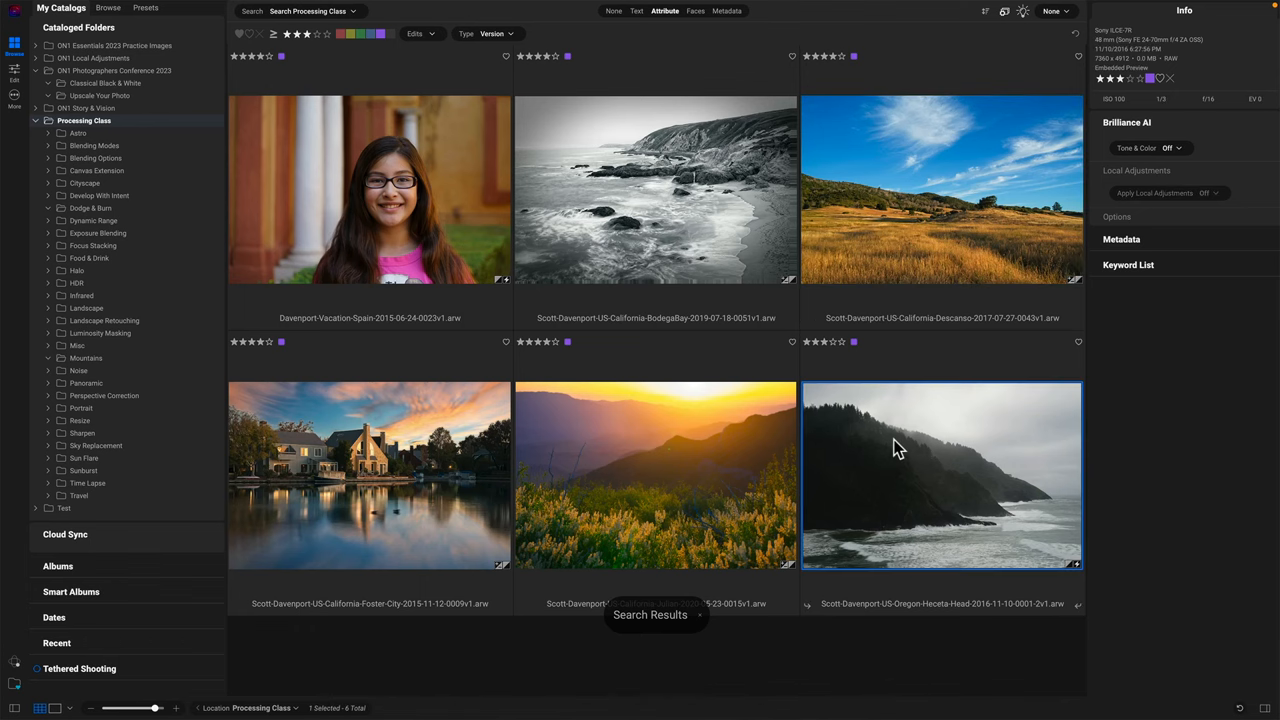
pyautogui.doubleClick(940, 476)
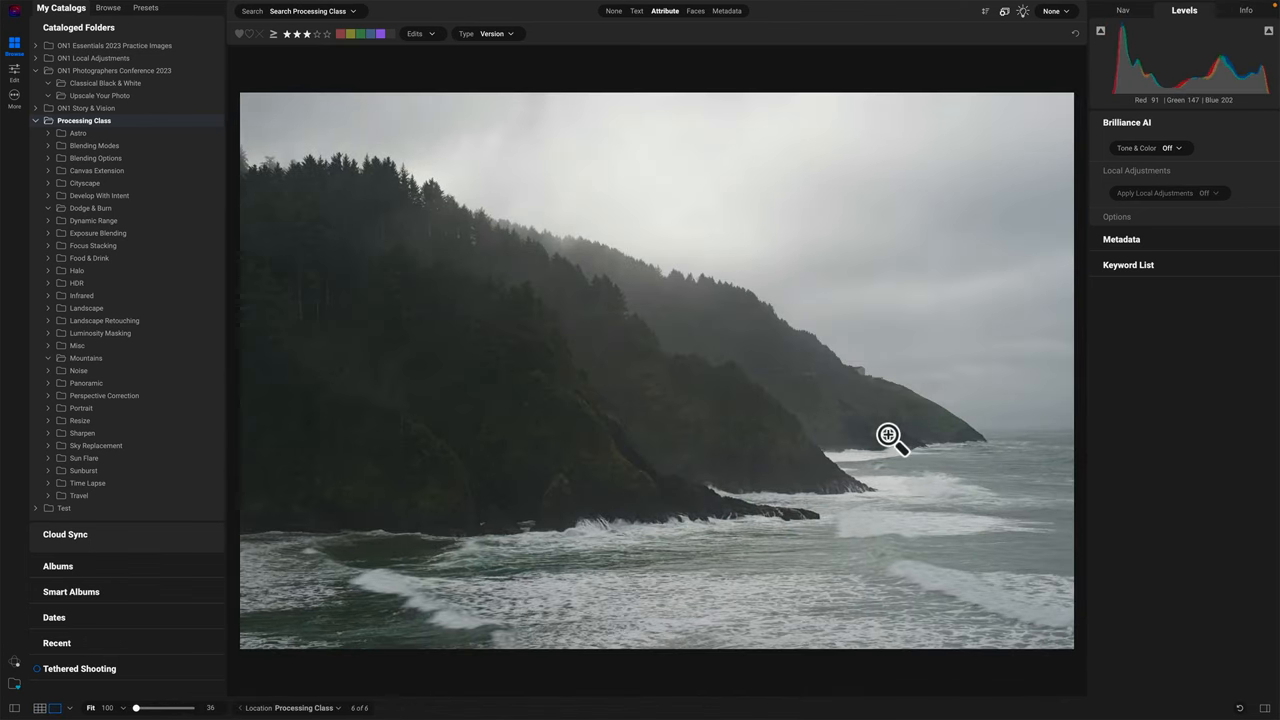
pyautogui.click(1178, 148)
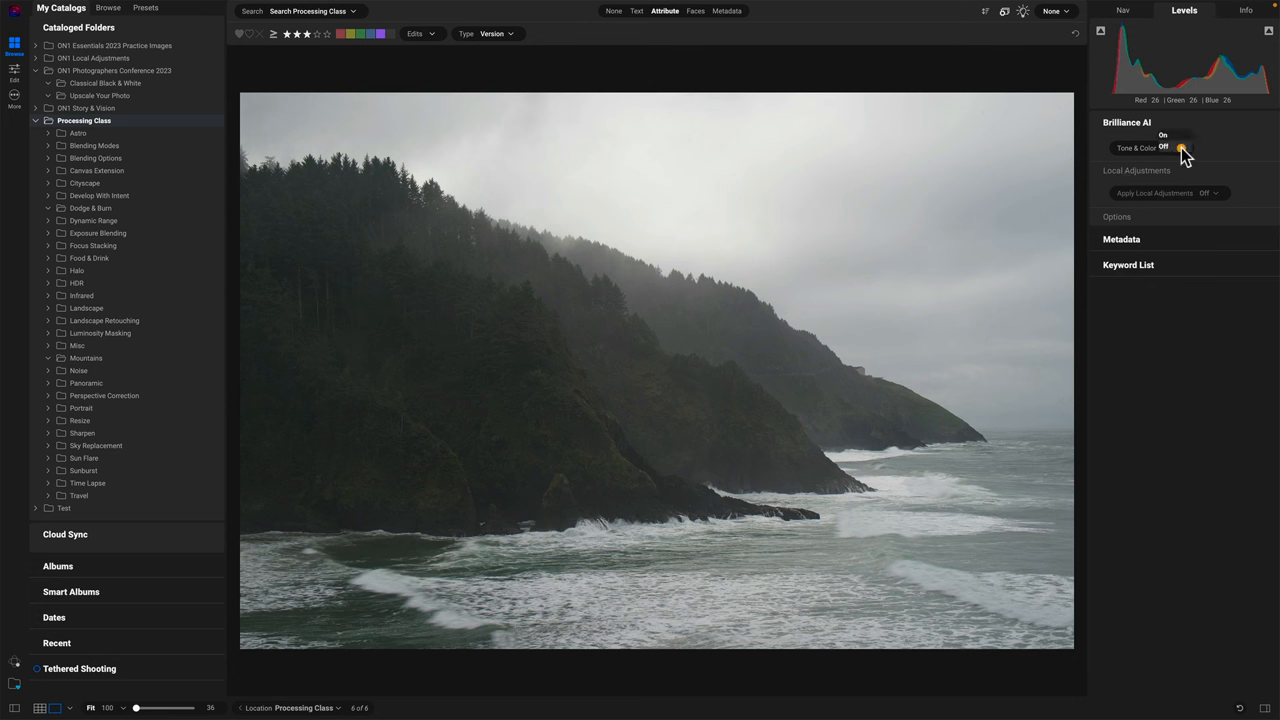
pyautogui.click(1170, 148)
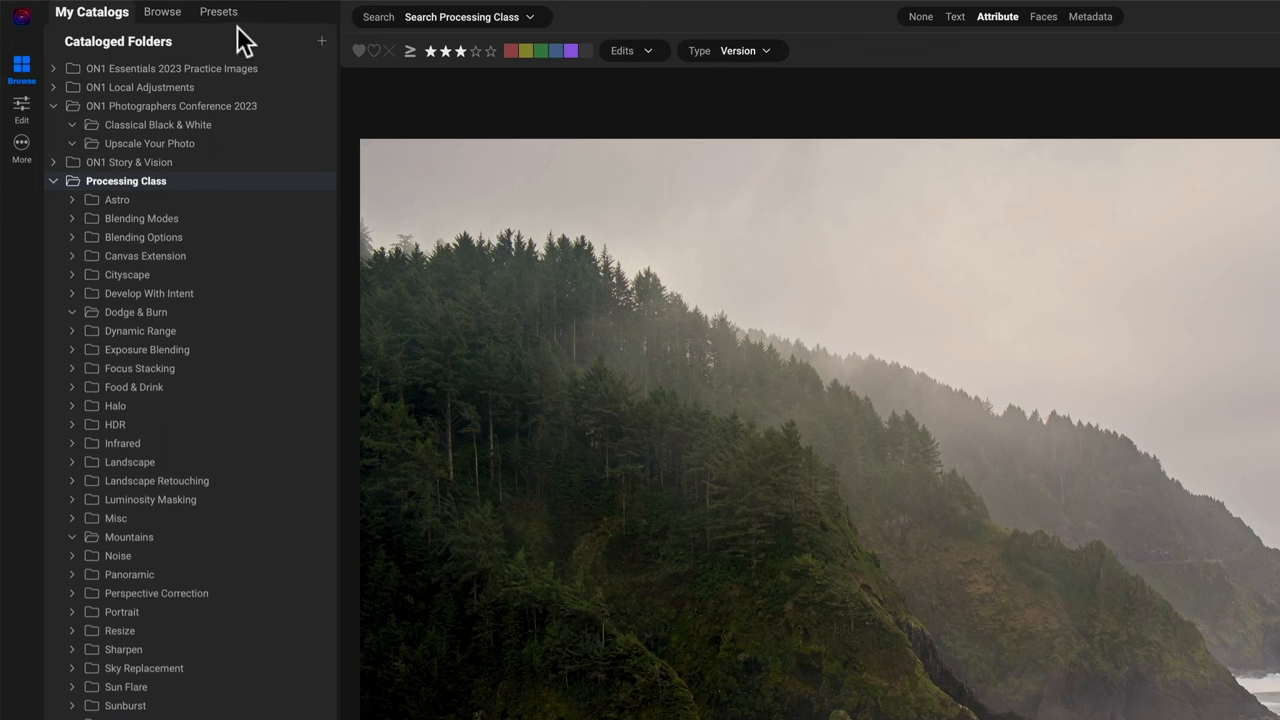
pyautogui.click(218, 12)
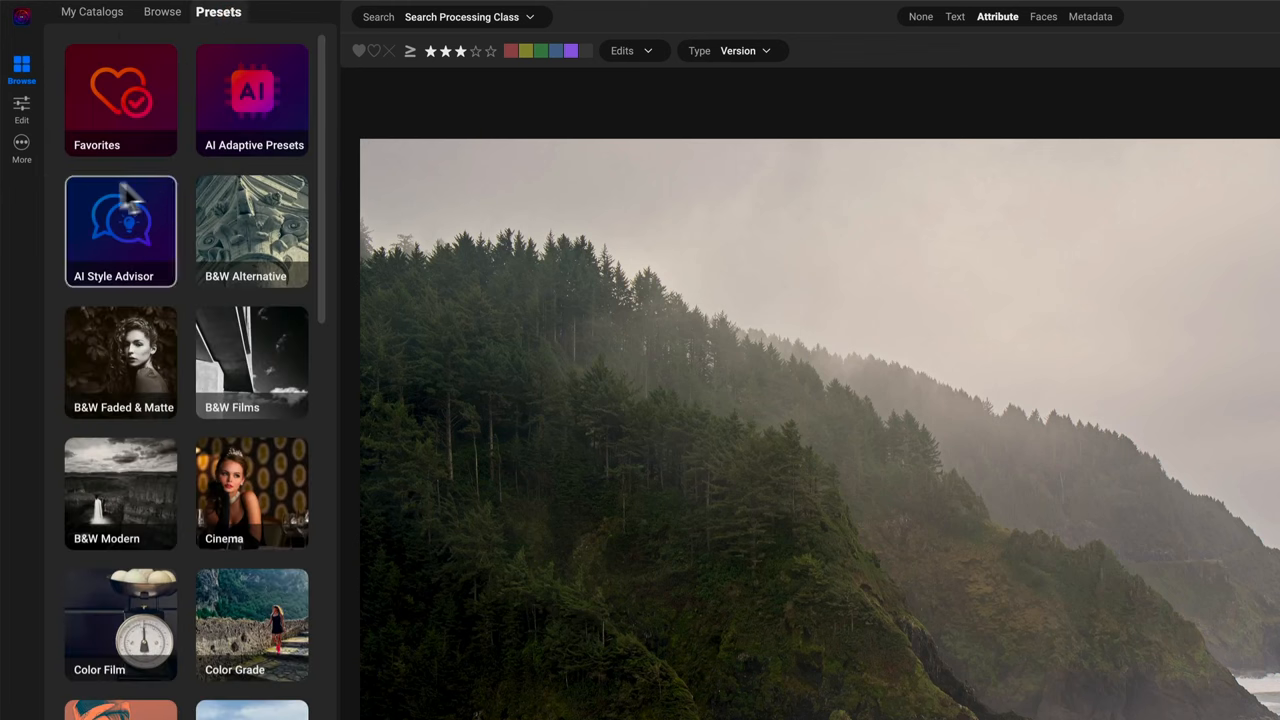
# - Show the AI Style Advisor's ON1 Team preset suggestions for the coastline photo
pyautogui.click(120, 230)
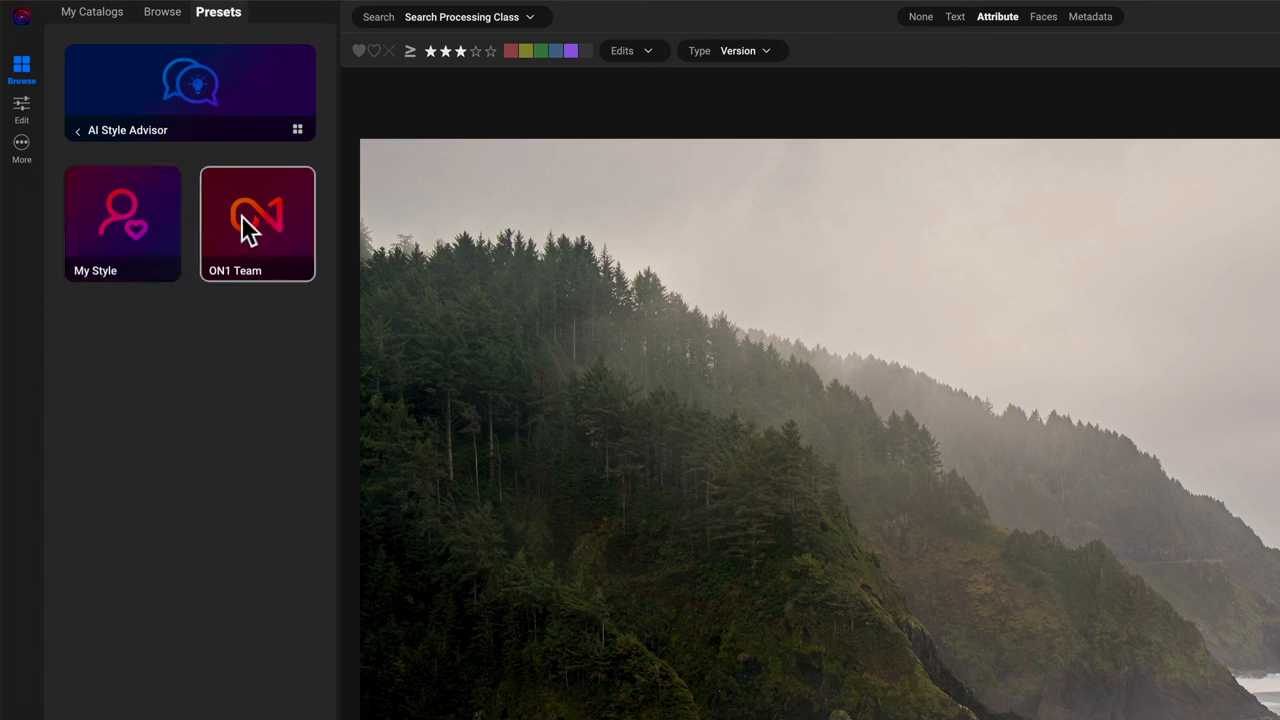
pyautogui.click(256, 222)
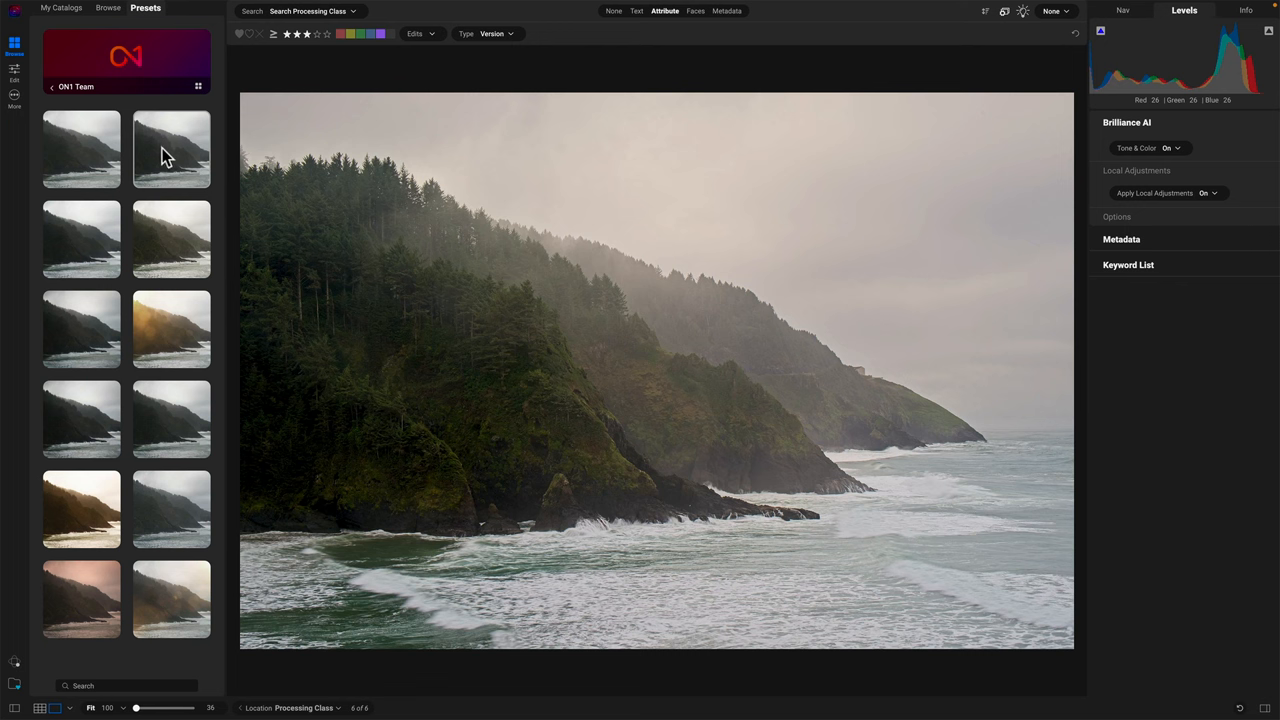
pyautogui.moveTo(170, 330)
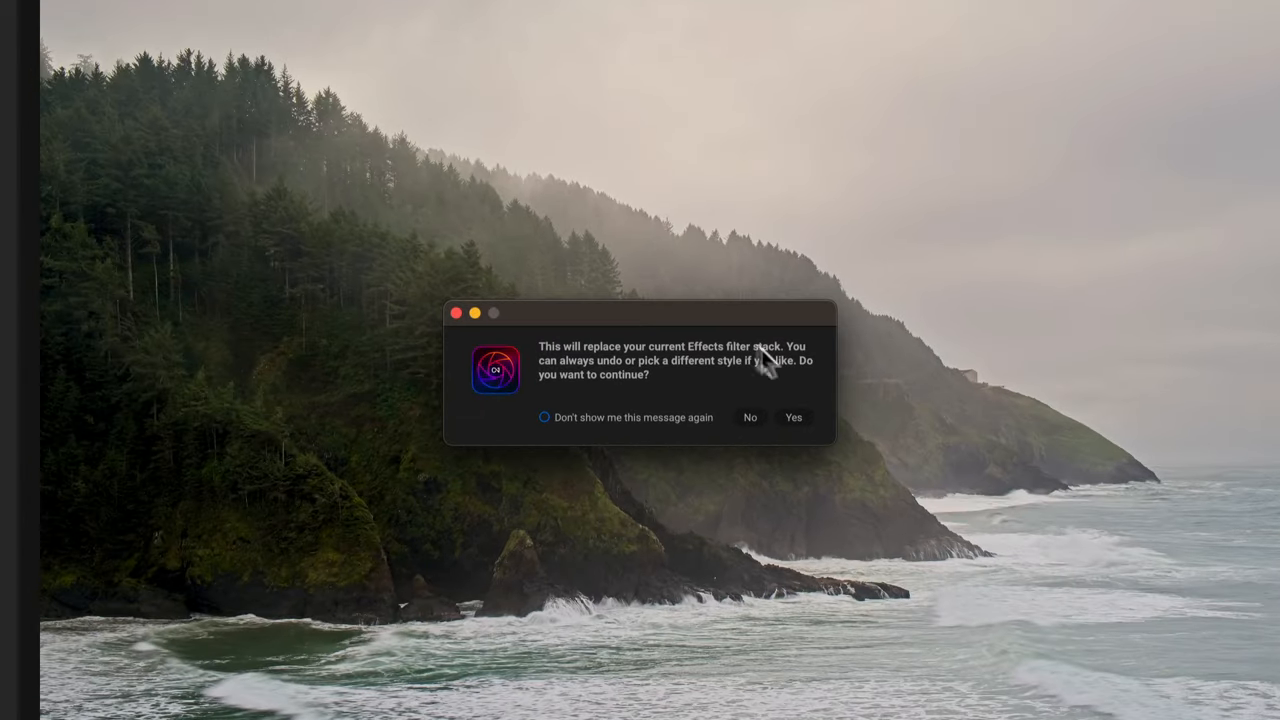
# - Apply an ON1 Team suggested style, confirming Yes to replace the current effects
pyautogui.click(792, 418)
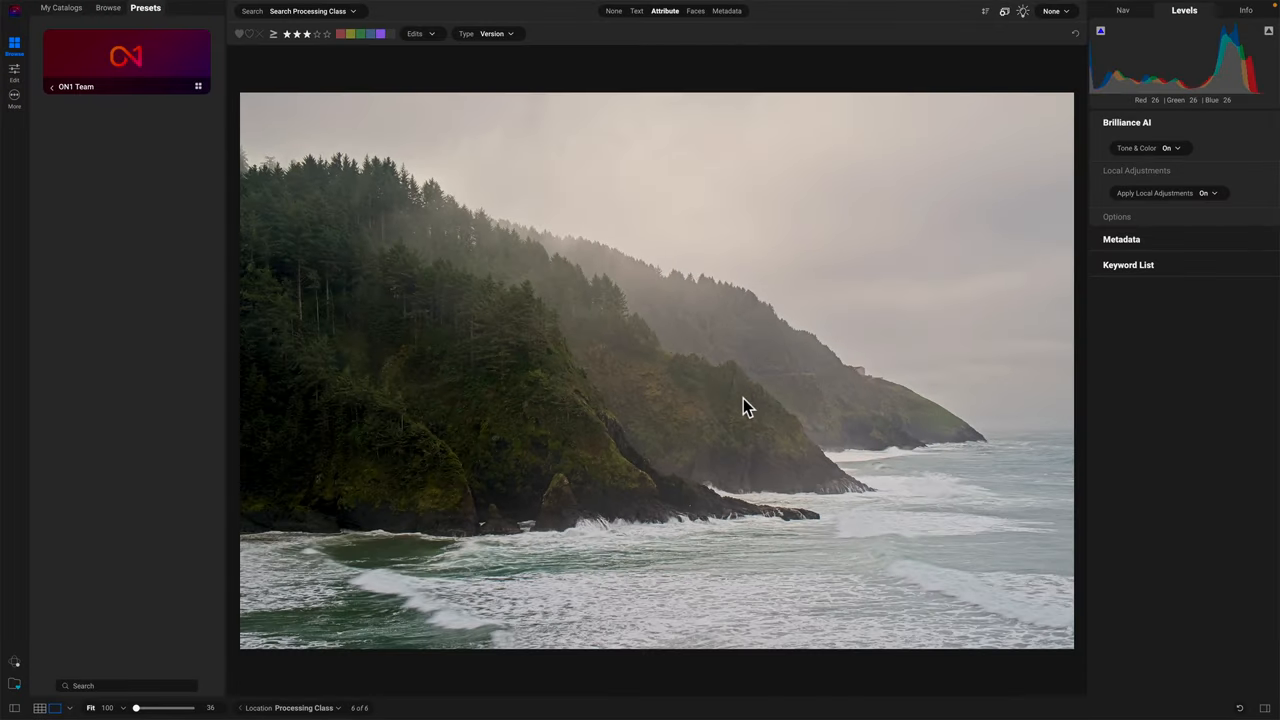